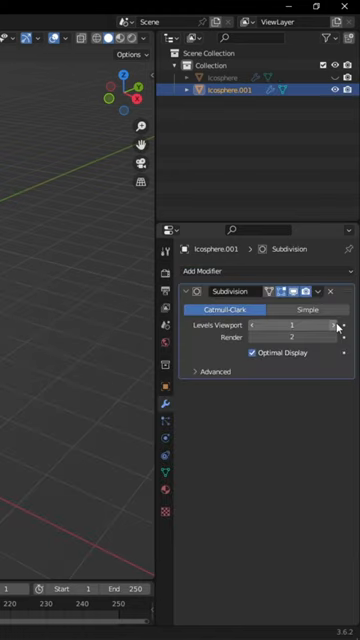
Apply the Subdivision modifier on Icosphere.001 from its dropdown, emptying the modifier stack
{"action": "left_click", "coordinate": [333, 291]}
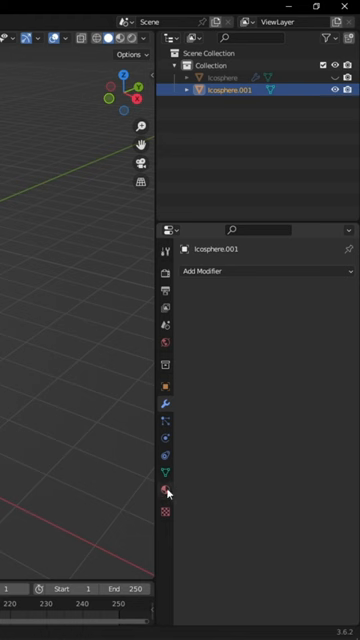